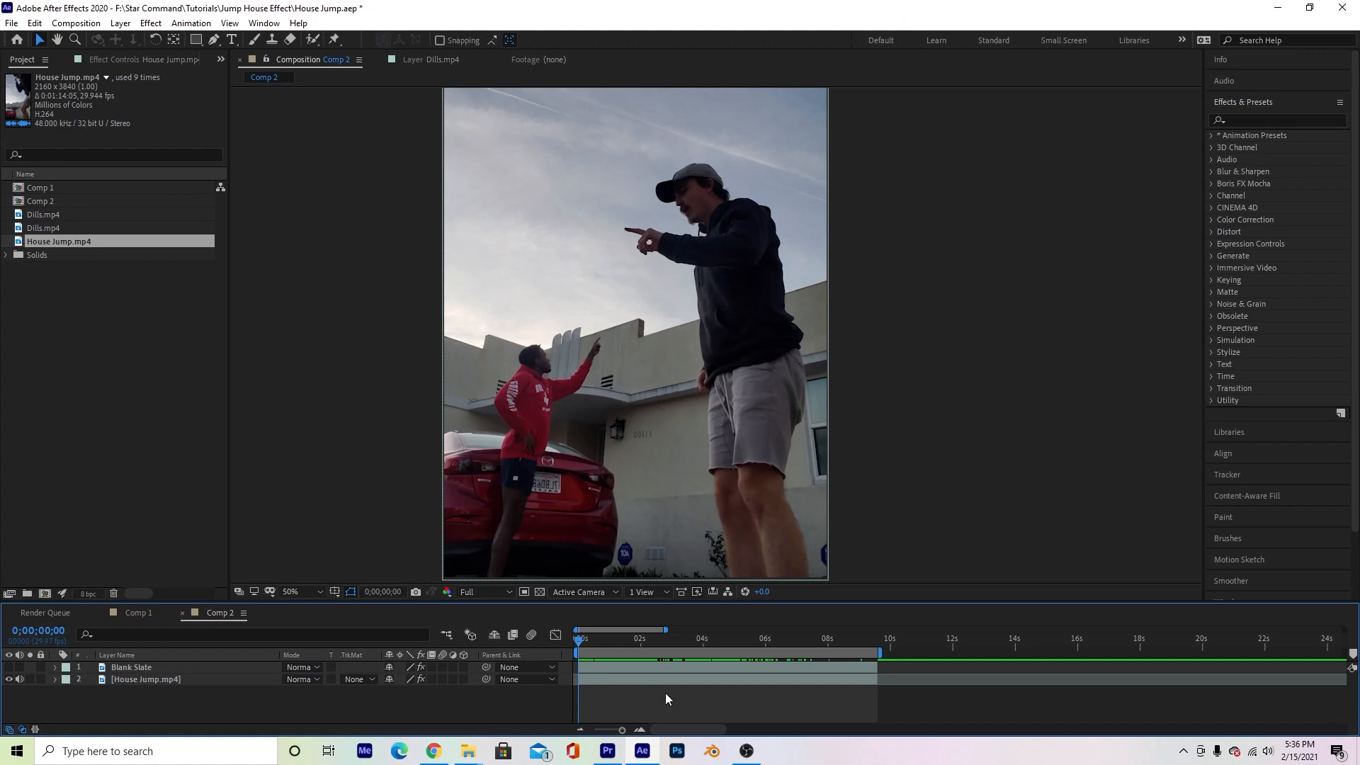
Step: Select the Blank Slate layer and park the playhead near 0;00;01;19 where the house is empty
click(130, 667)
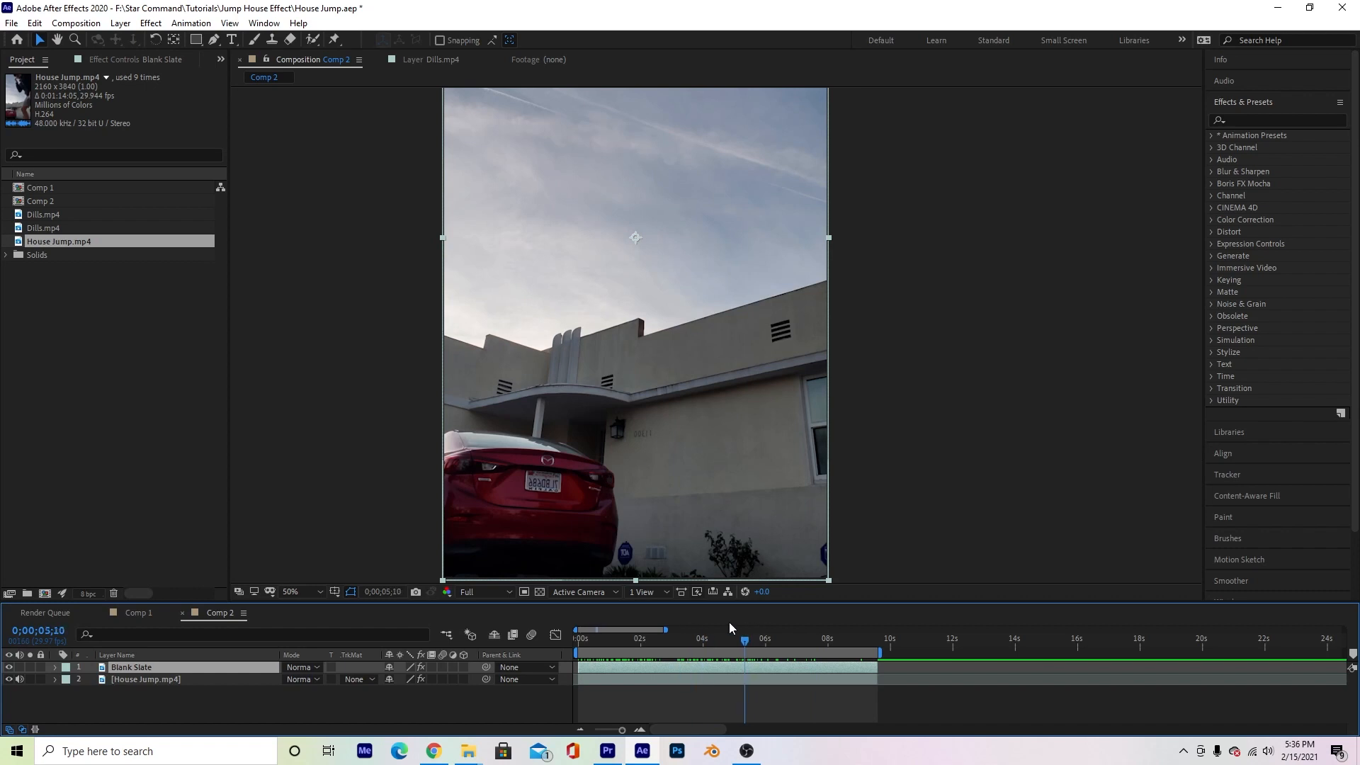
click(644, 639)
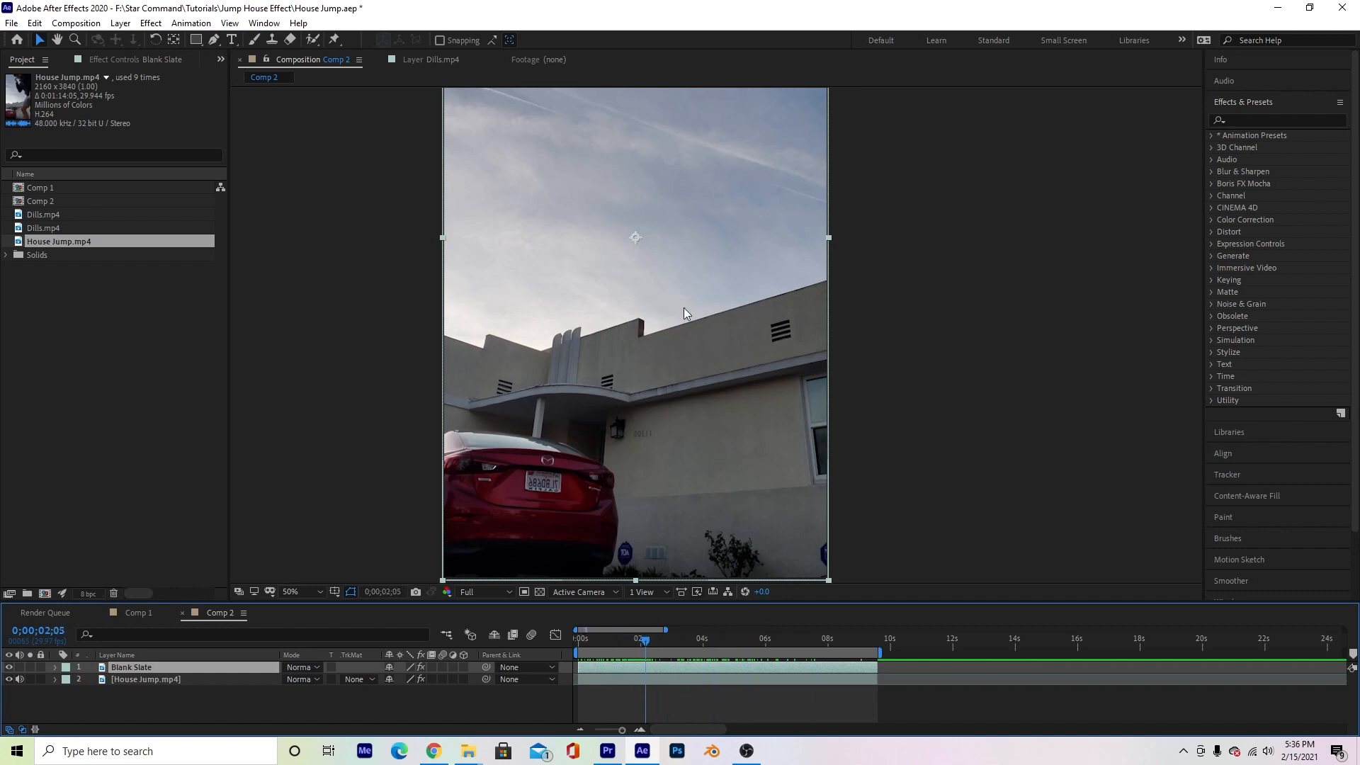
mouse_move(699, 626)
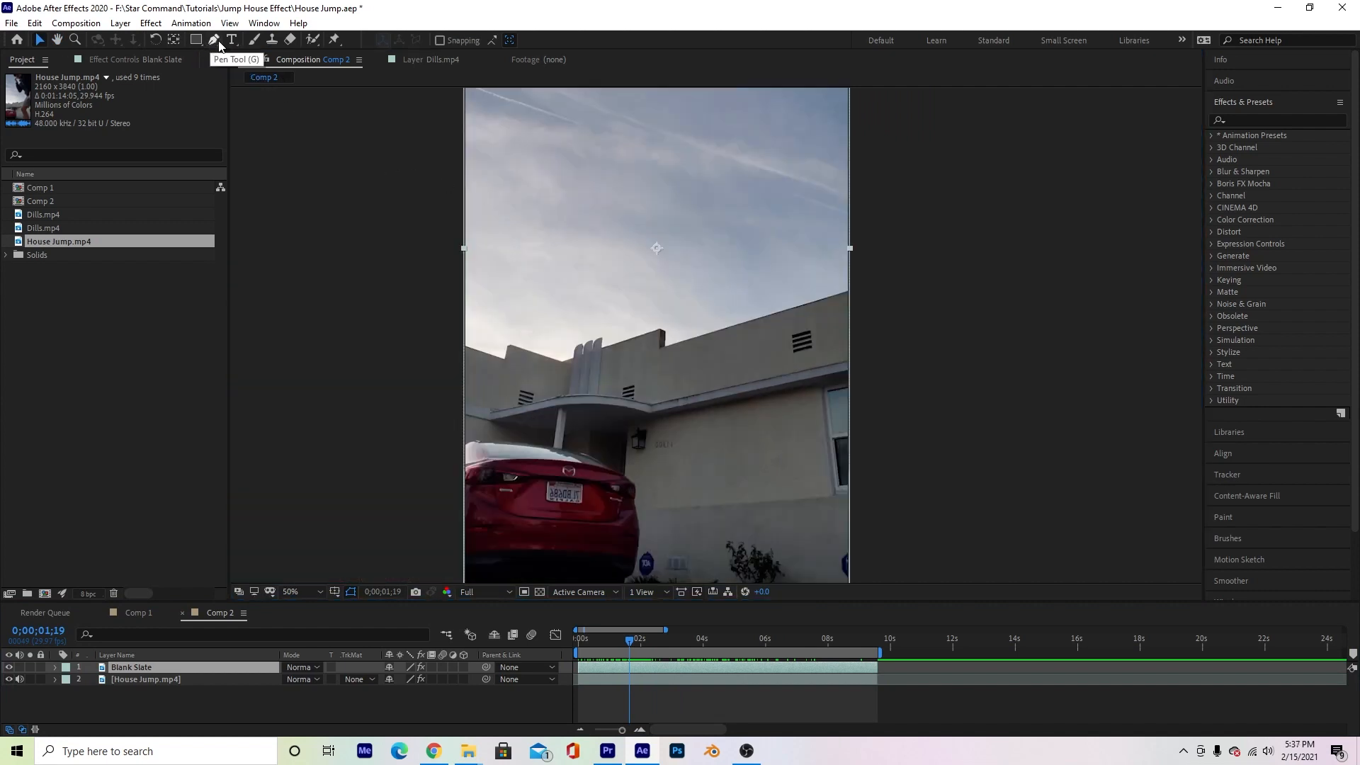
Step: With the Pen Tool at 800% zoom, lay mask points along the roof edge and fins
click(290, 591)
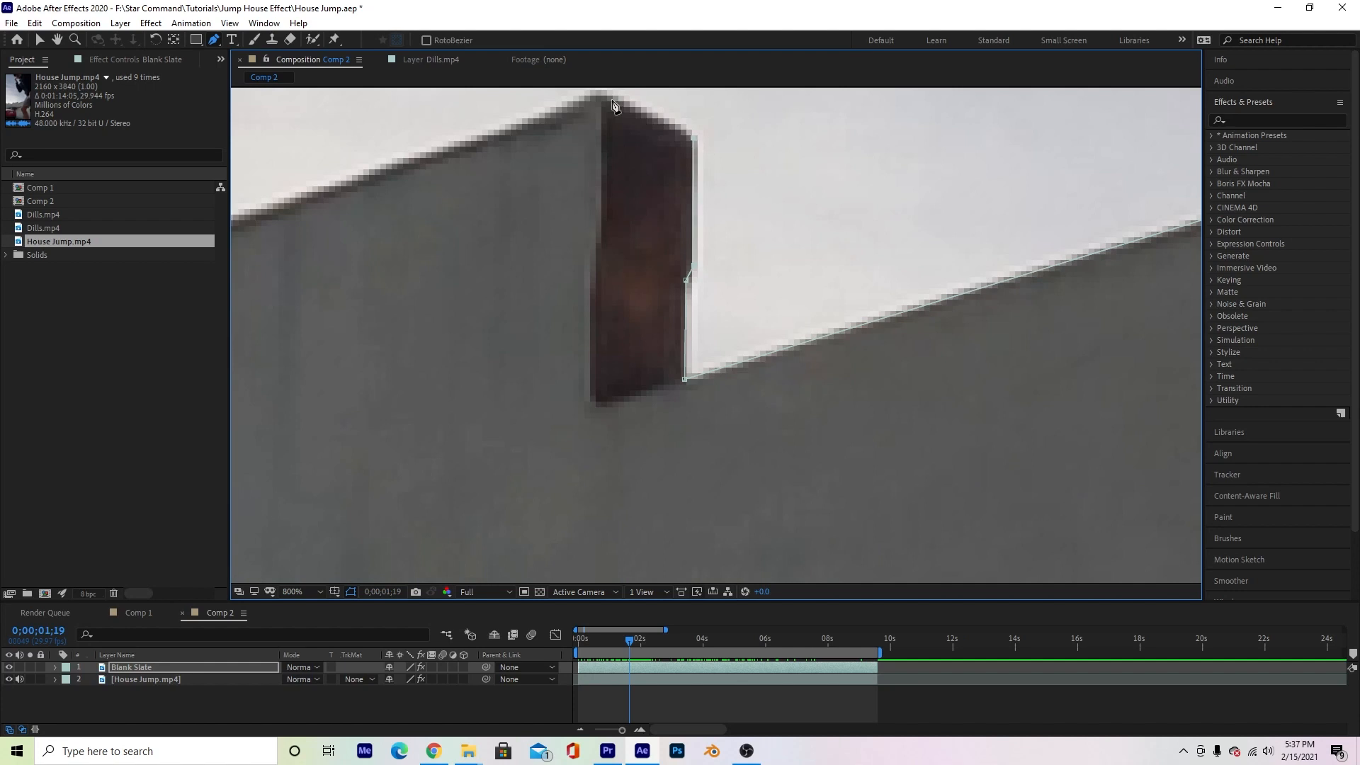
scroll(down, 3)
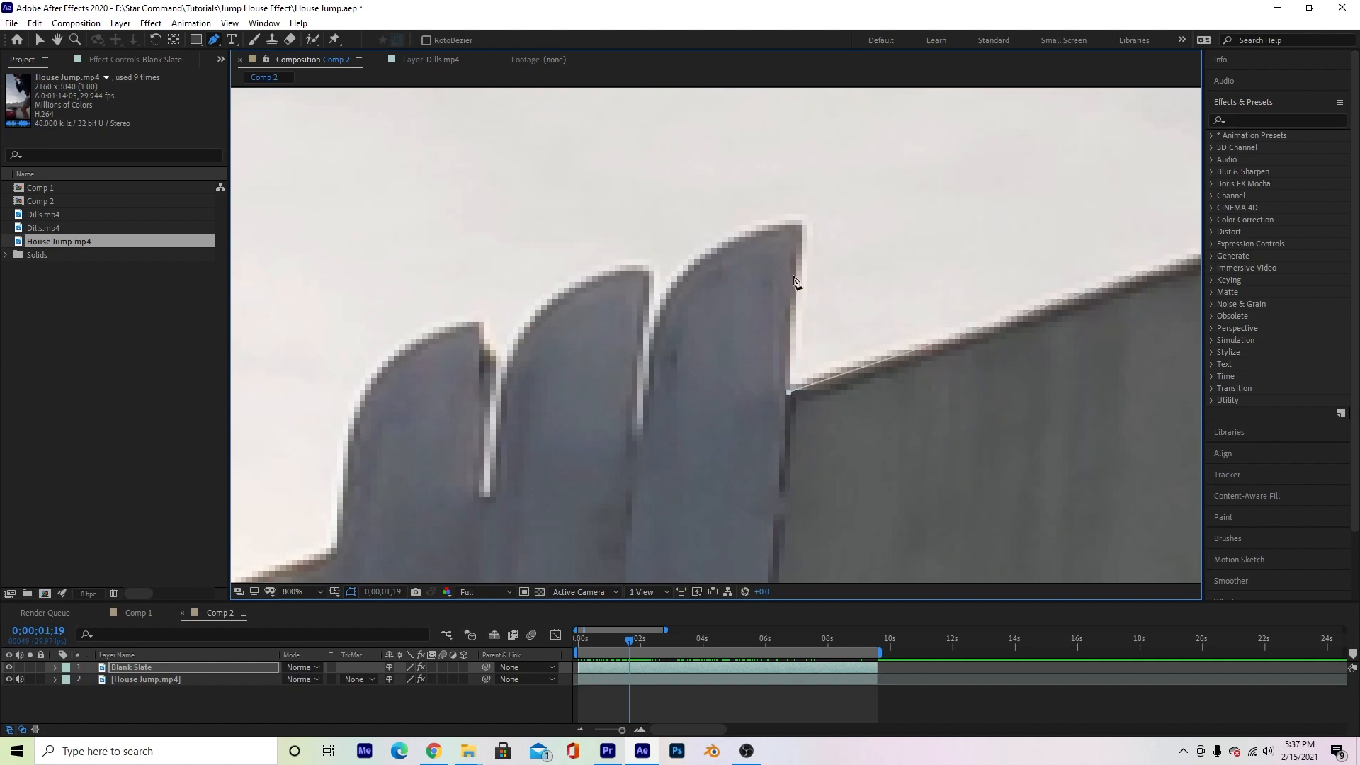
mouse_move(643, 434)
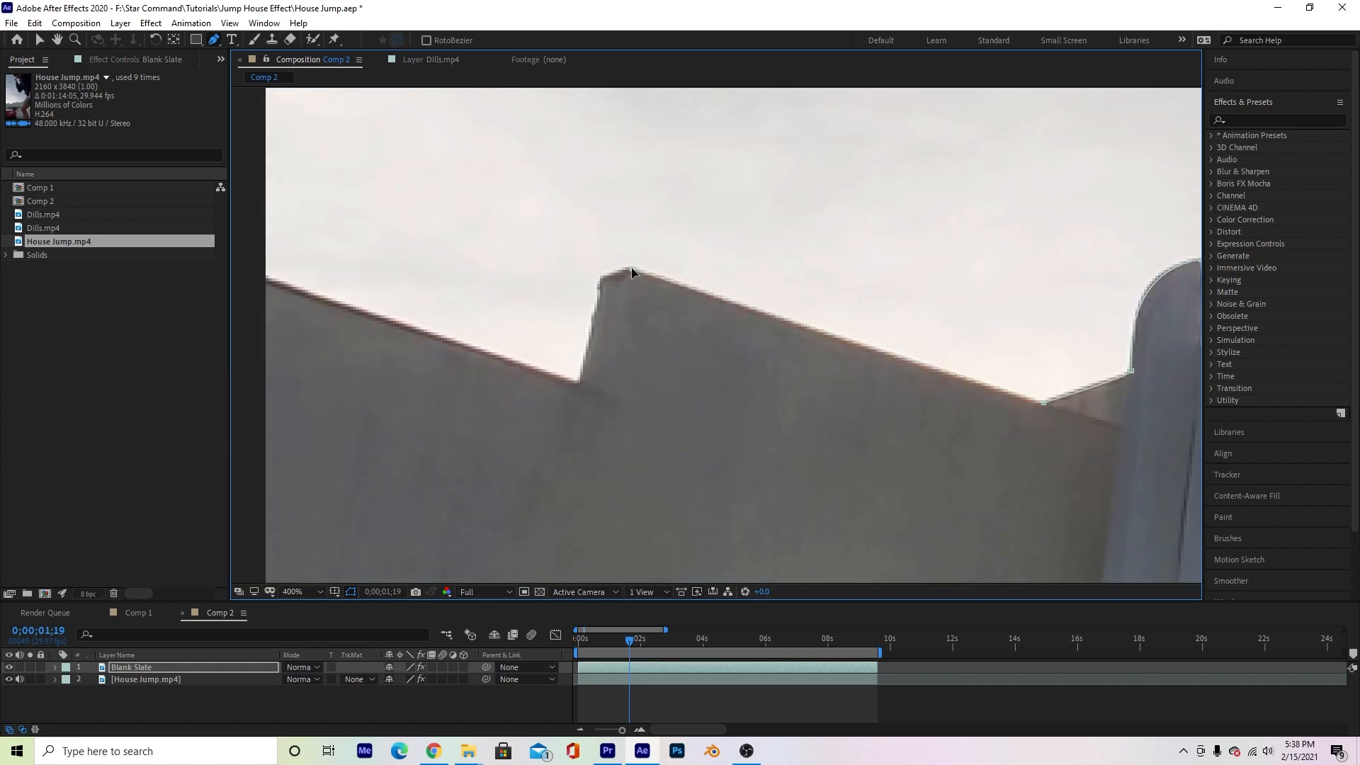
click(291, 590)
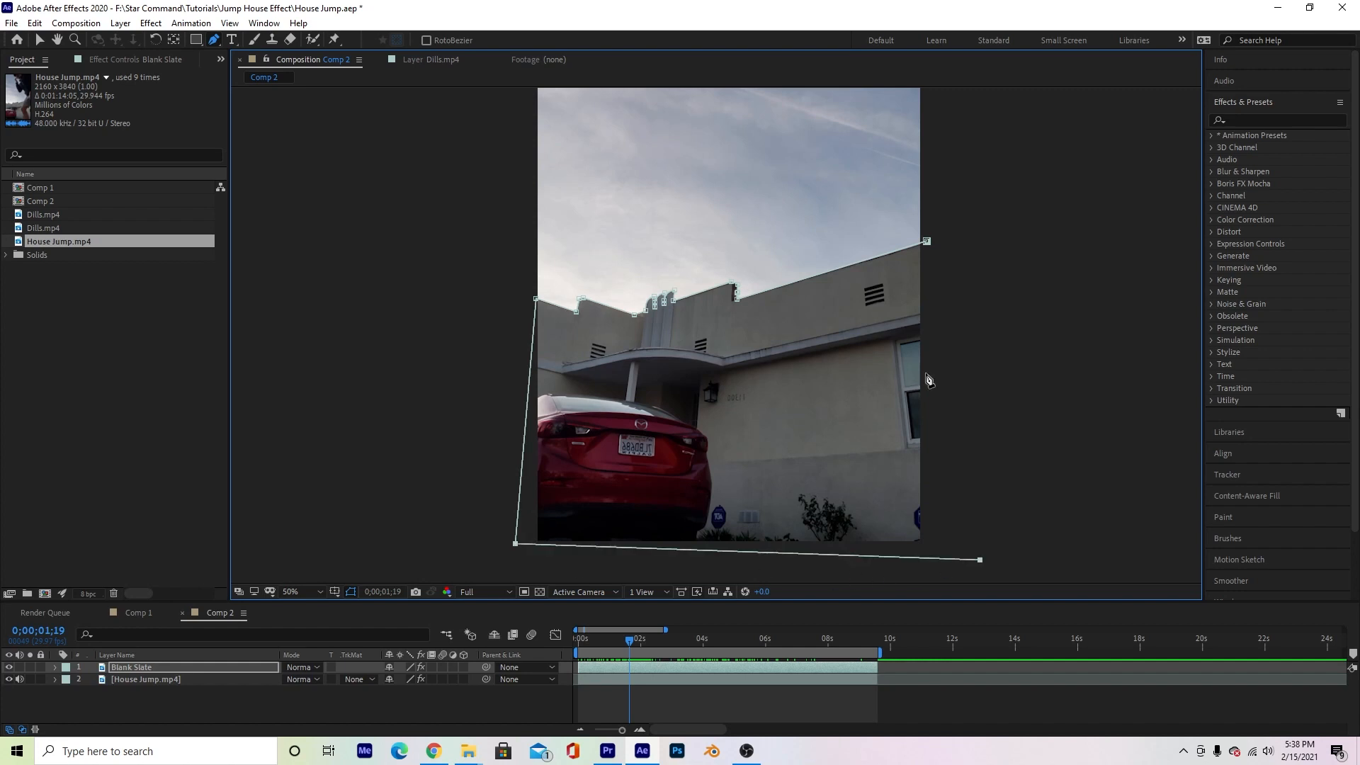
Step: Place the last points outside the frame, close the mask on its first point and return to the Selection Tool
click(289, 591)
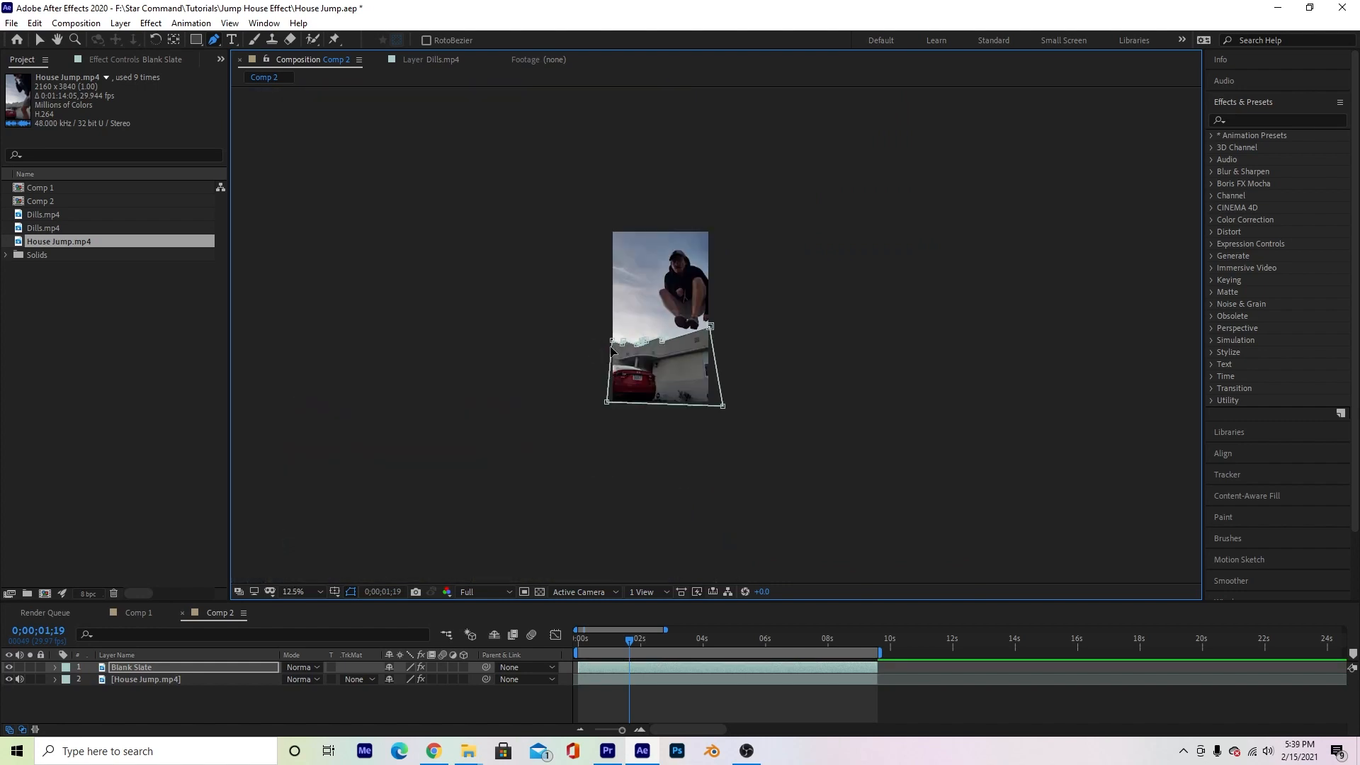
click(290, 591)
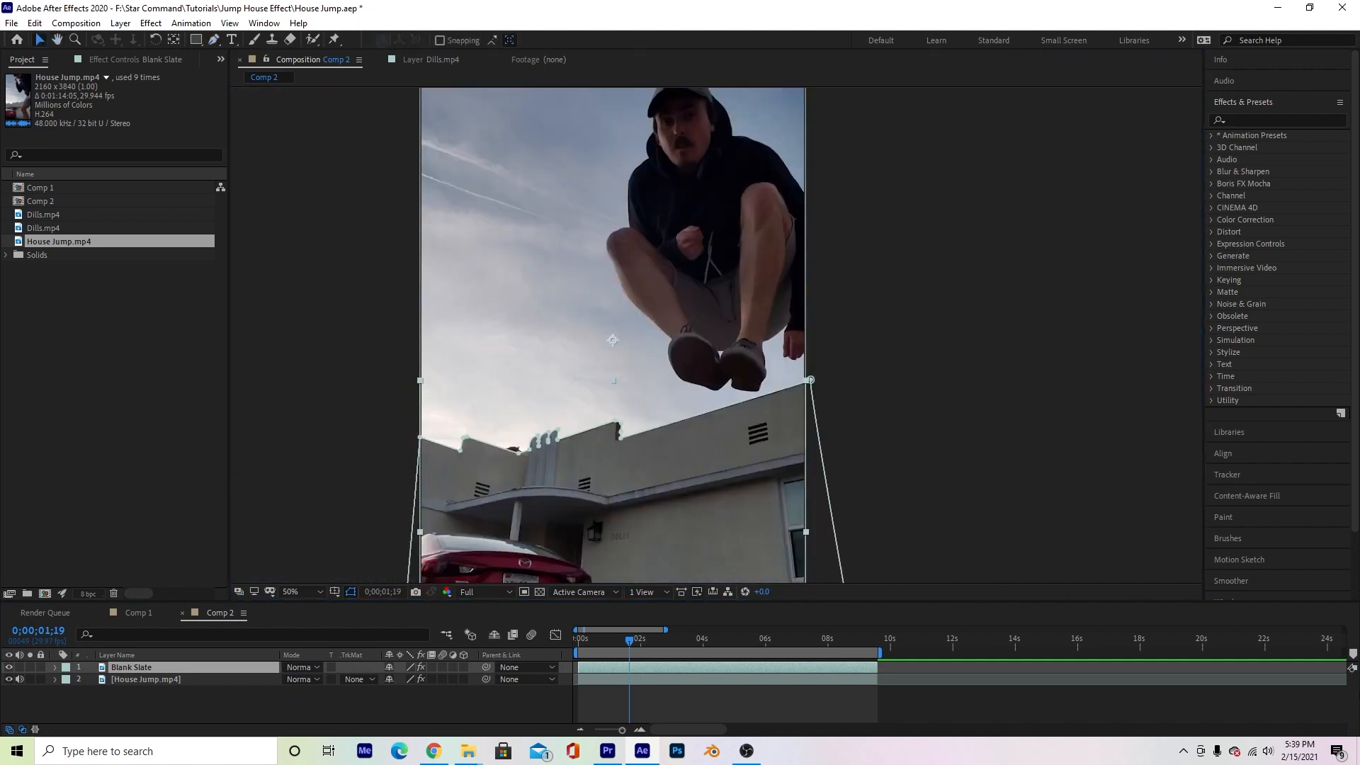
click(305, 591)
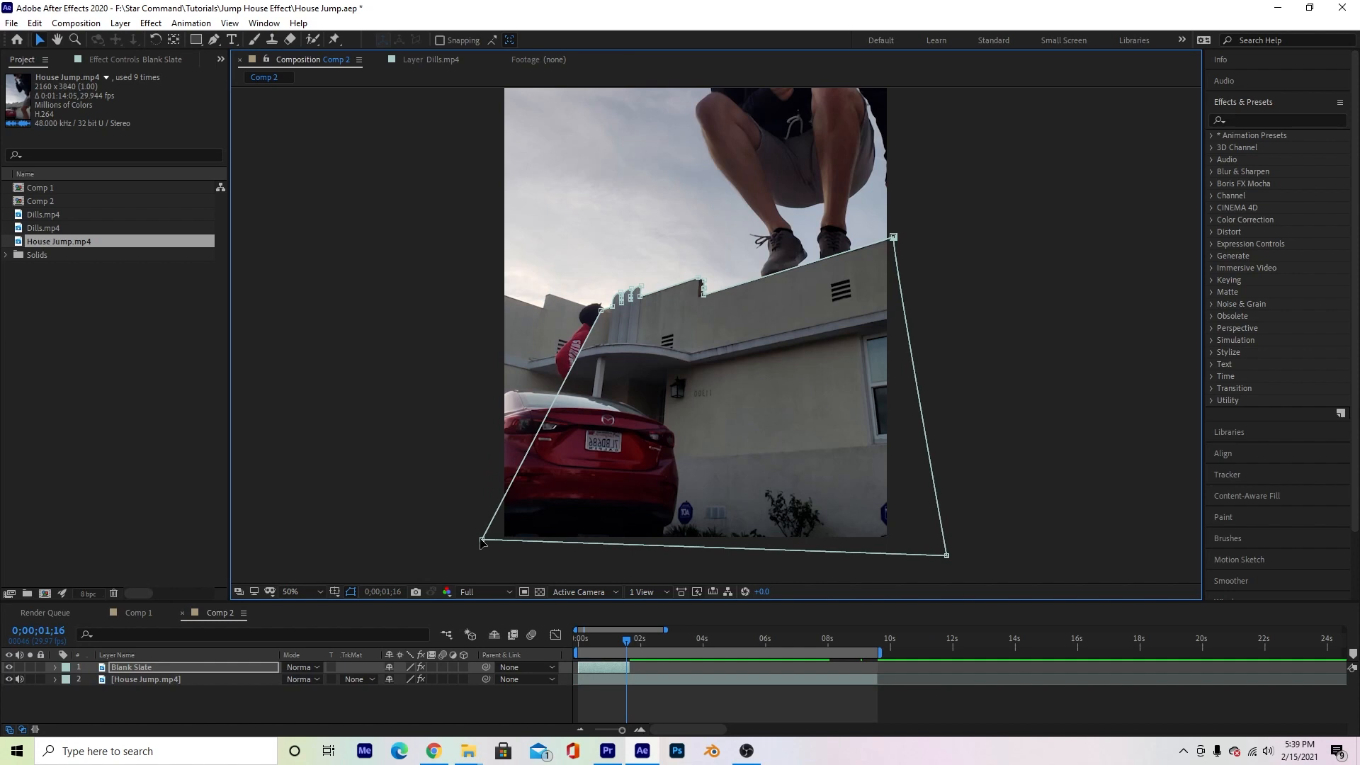
Step: Drag the mask's bottom-left vertex below the frame, then deselect to preview the composite
drag(482, 542, 657, 542)
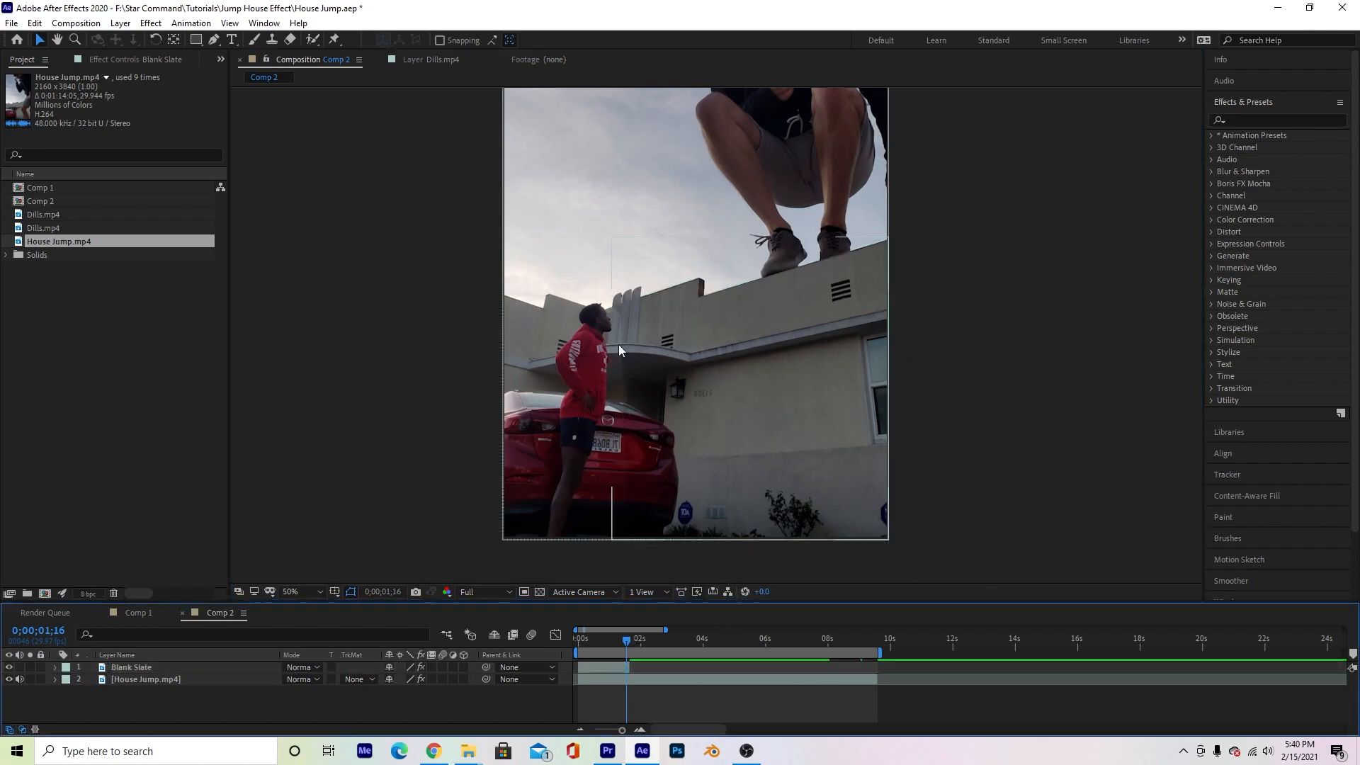
click(290, 592)
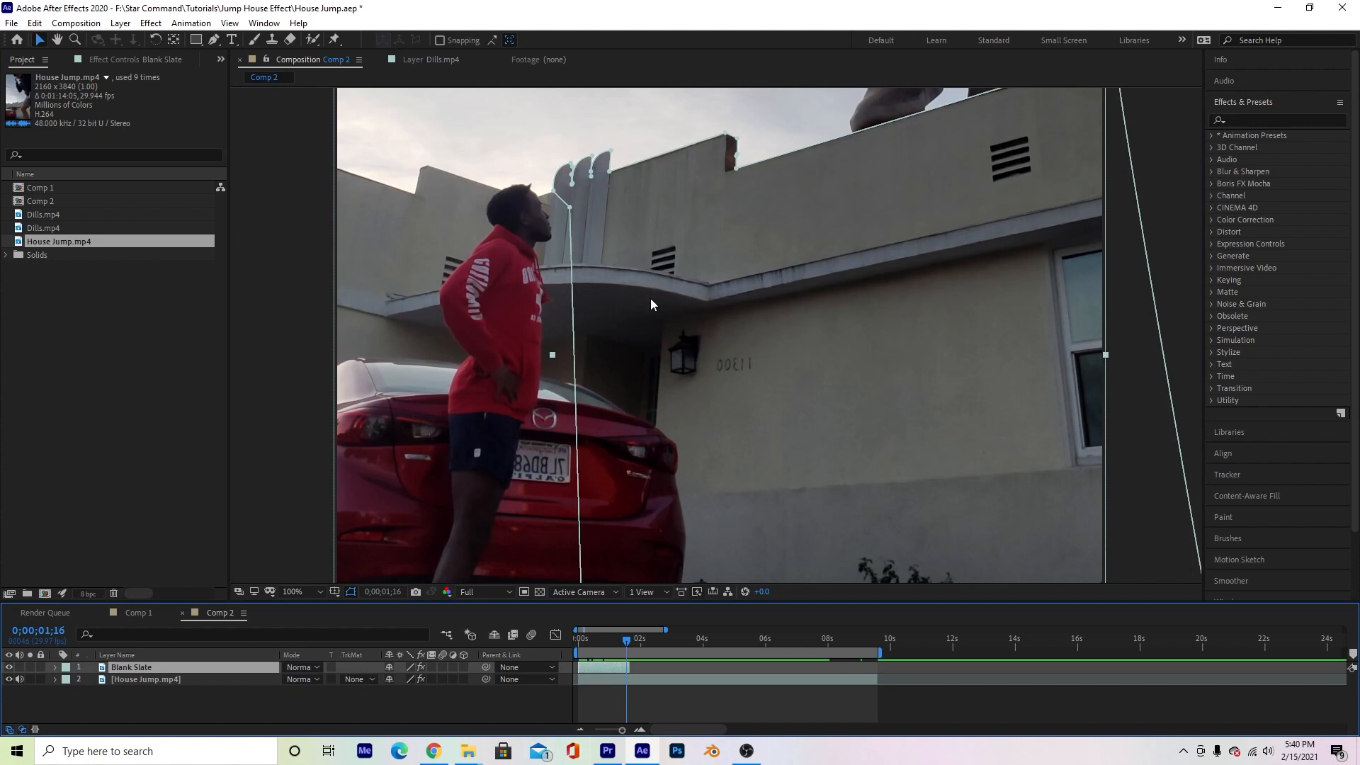
mouse_move(613, 352)
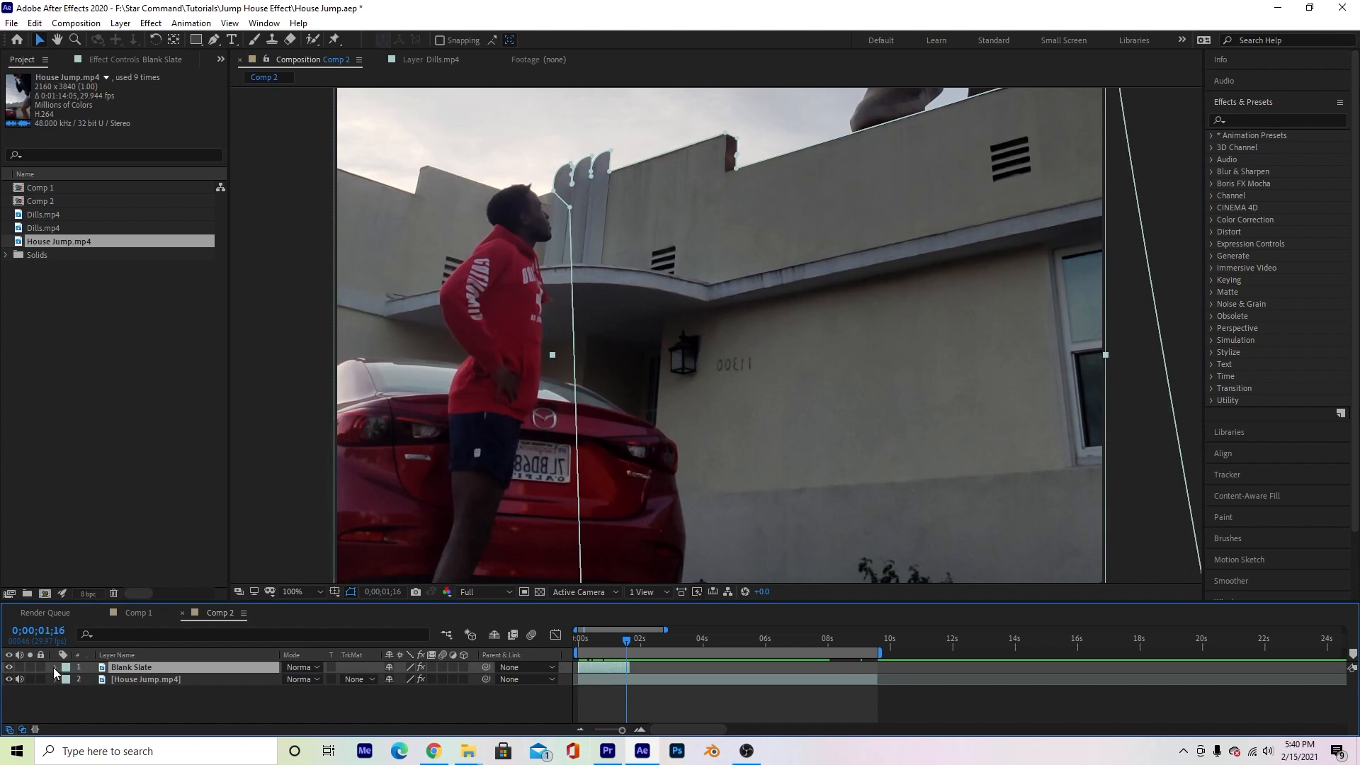
Step: Twirl open Blank Slate > Masks > Mask 1 to expose Mask Path, Feather, Opacity and Expansion
click(56, 668)
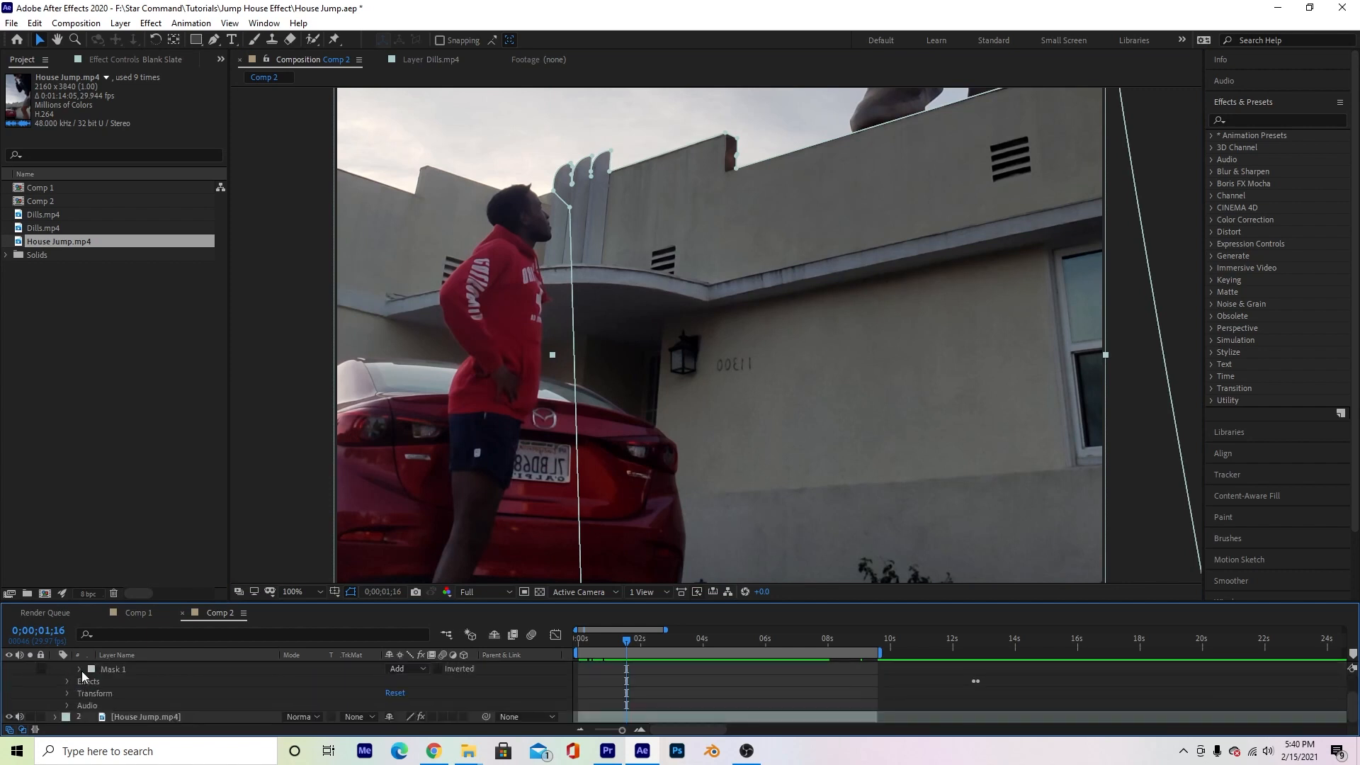
click(81, 670)
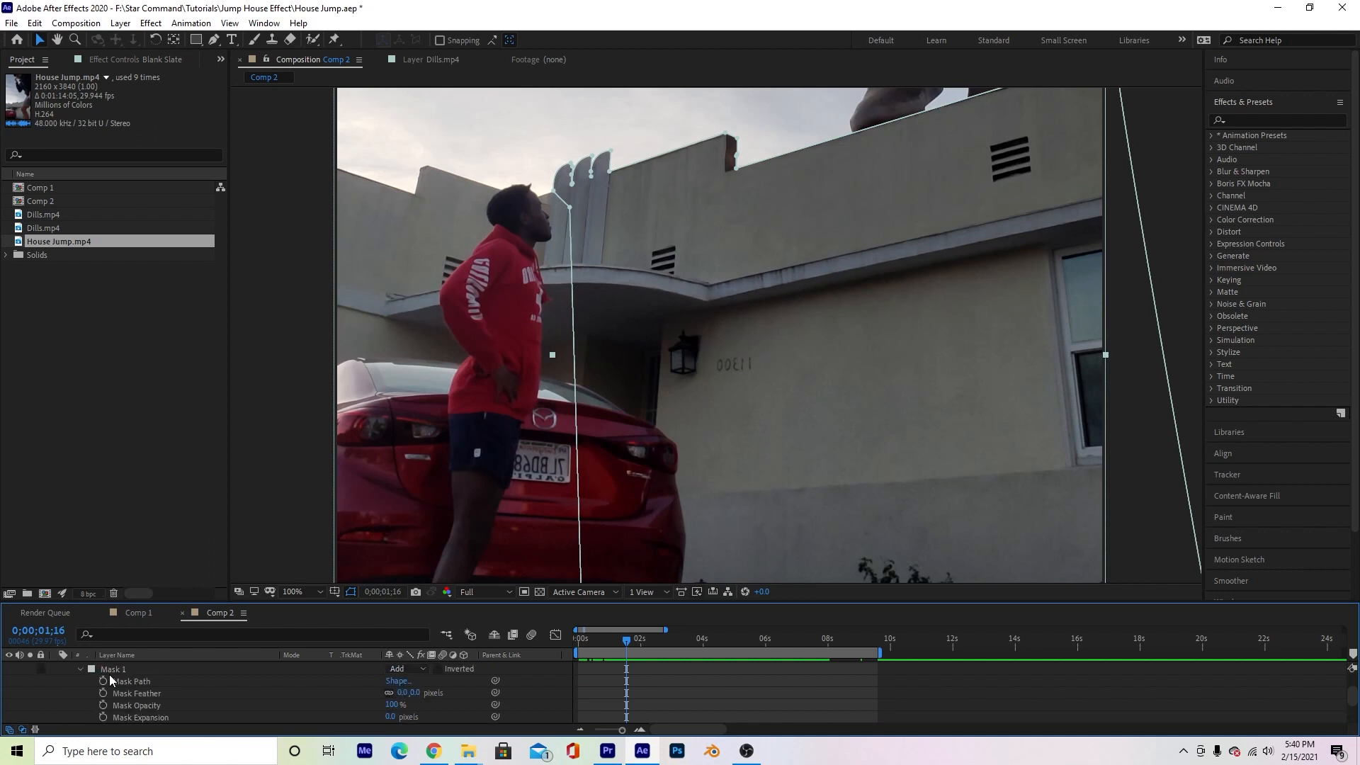
click(400, 692)
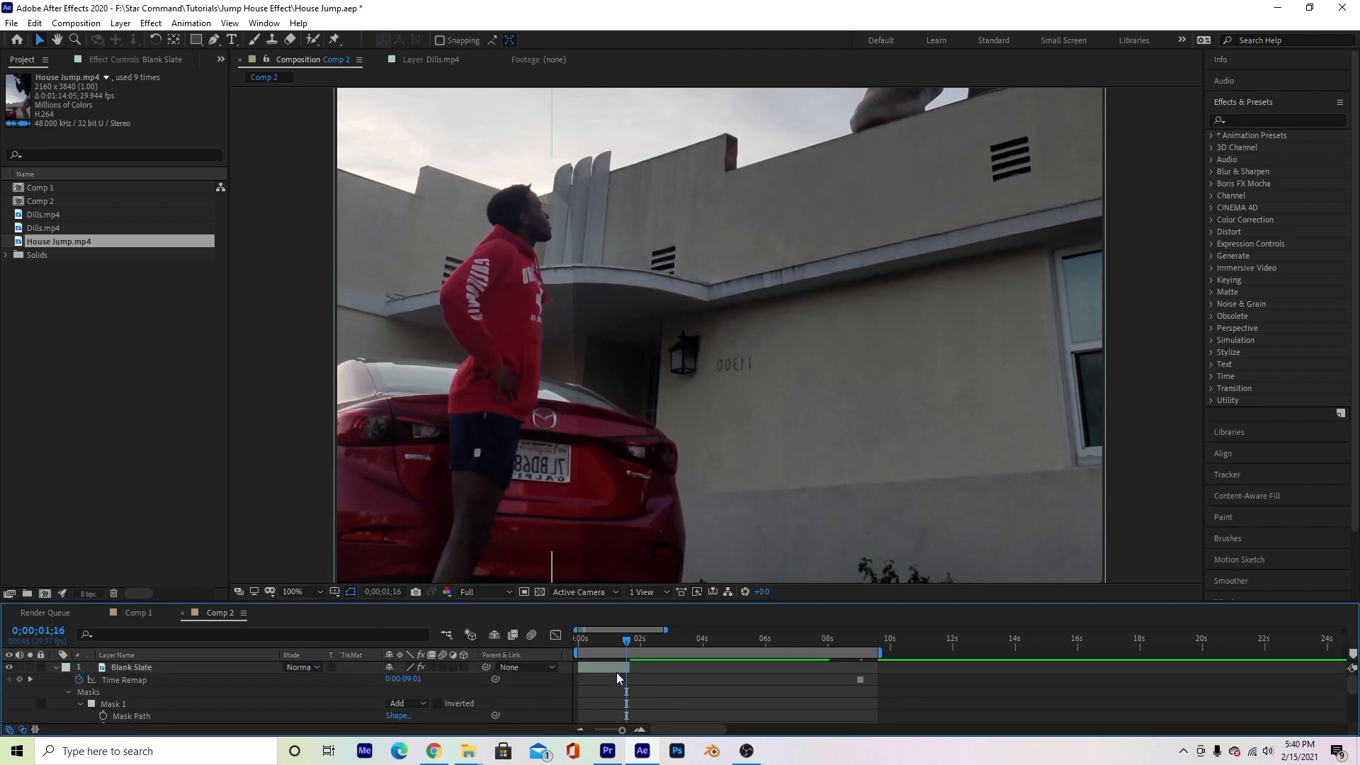
Step: Find 'lumetri' in Effects & Presets and reveal Lumetri Color's Basic Correction to set Exposure 1.1
click(131, 668)
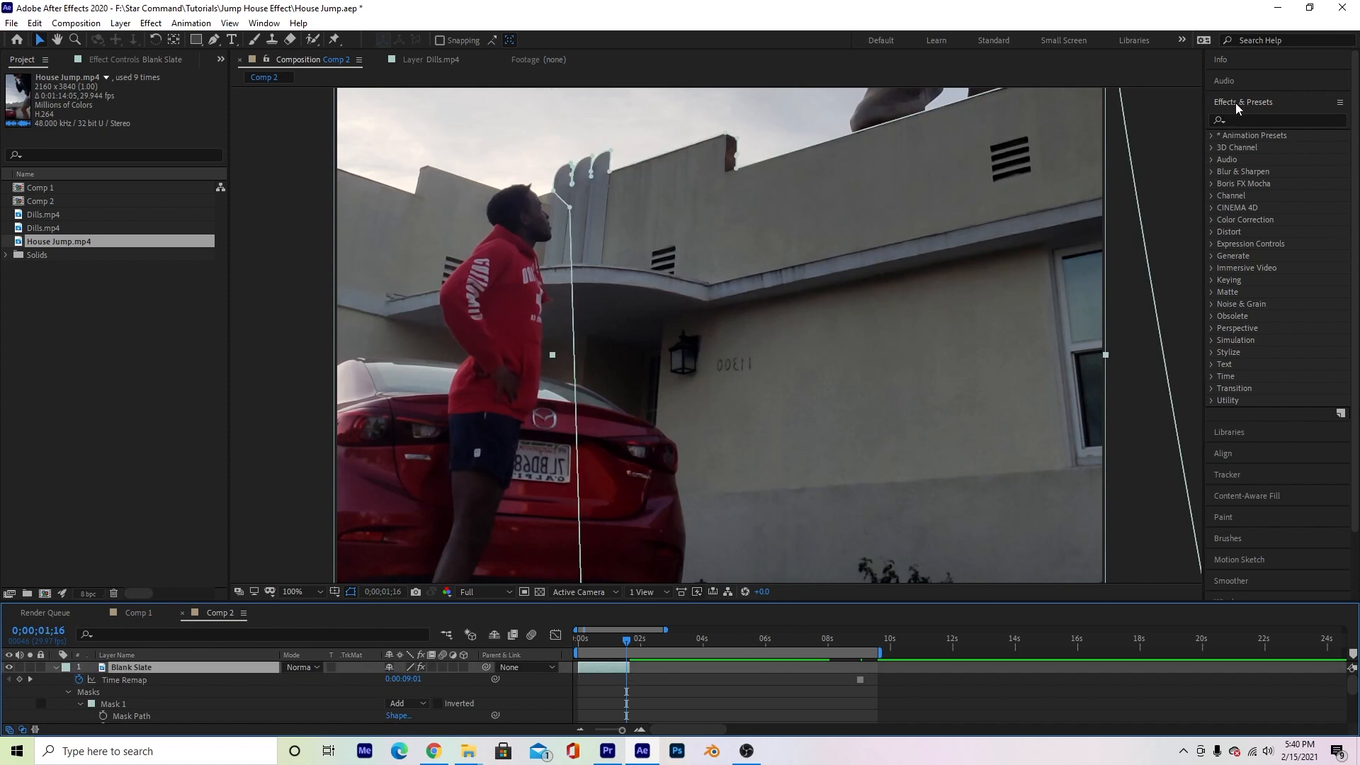
click(1278, 119)
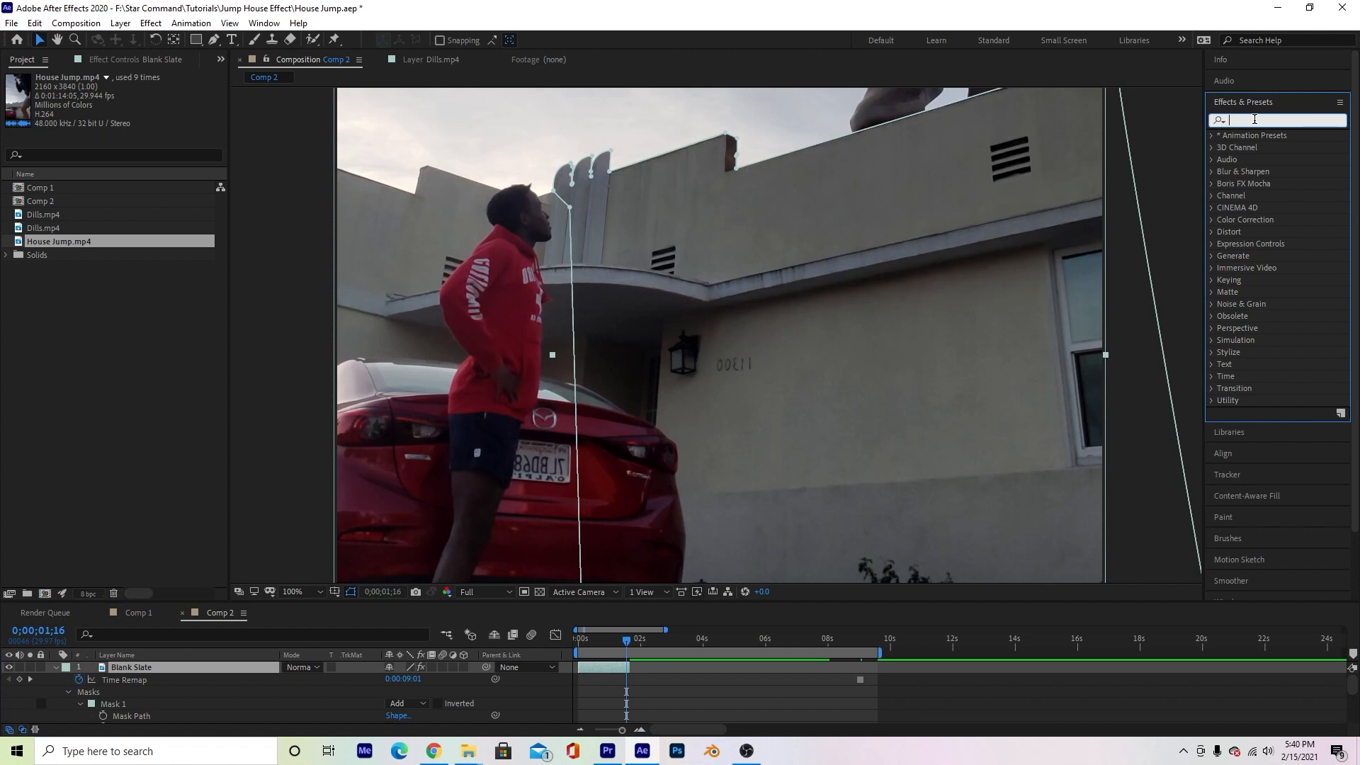
text(lumetri)
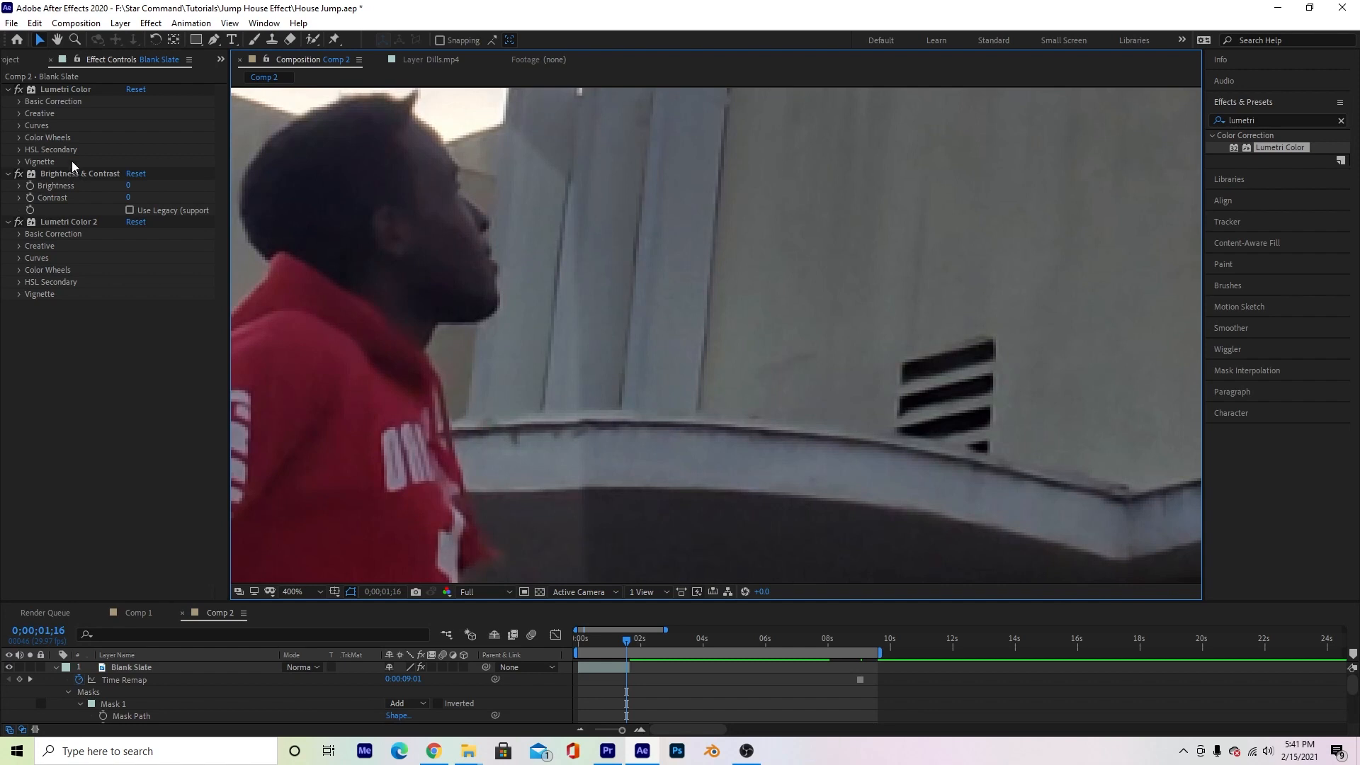
click(16, 101)
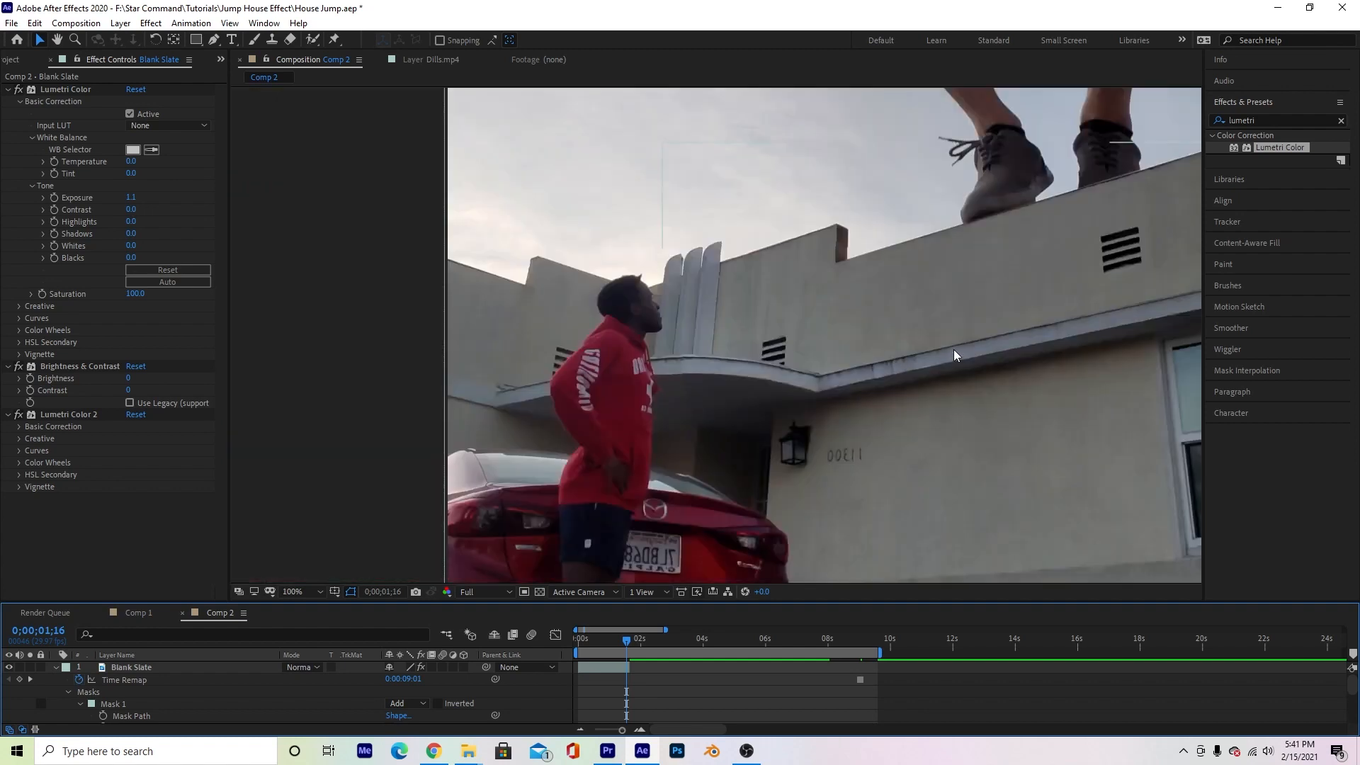
Step: Set Mask 1's Mask Feather to 4.0, 4.0 pixels
click(291, 591)
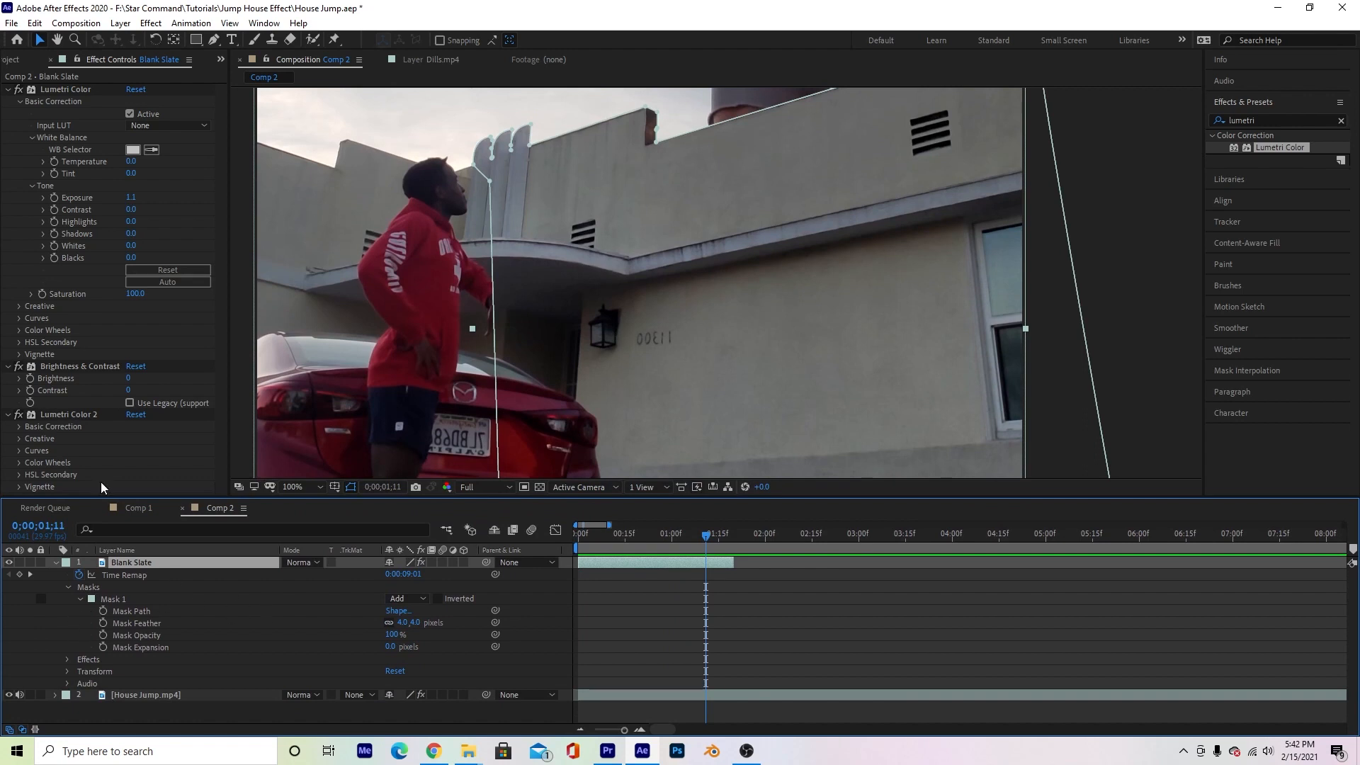
mouse_move(59, 209)
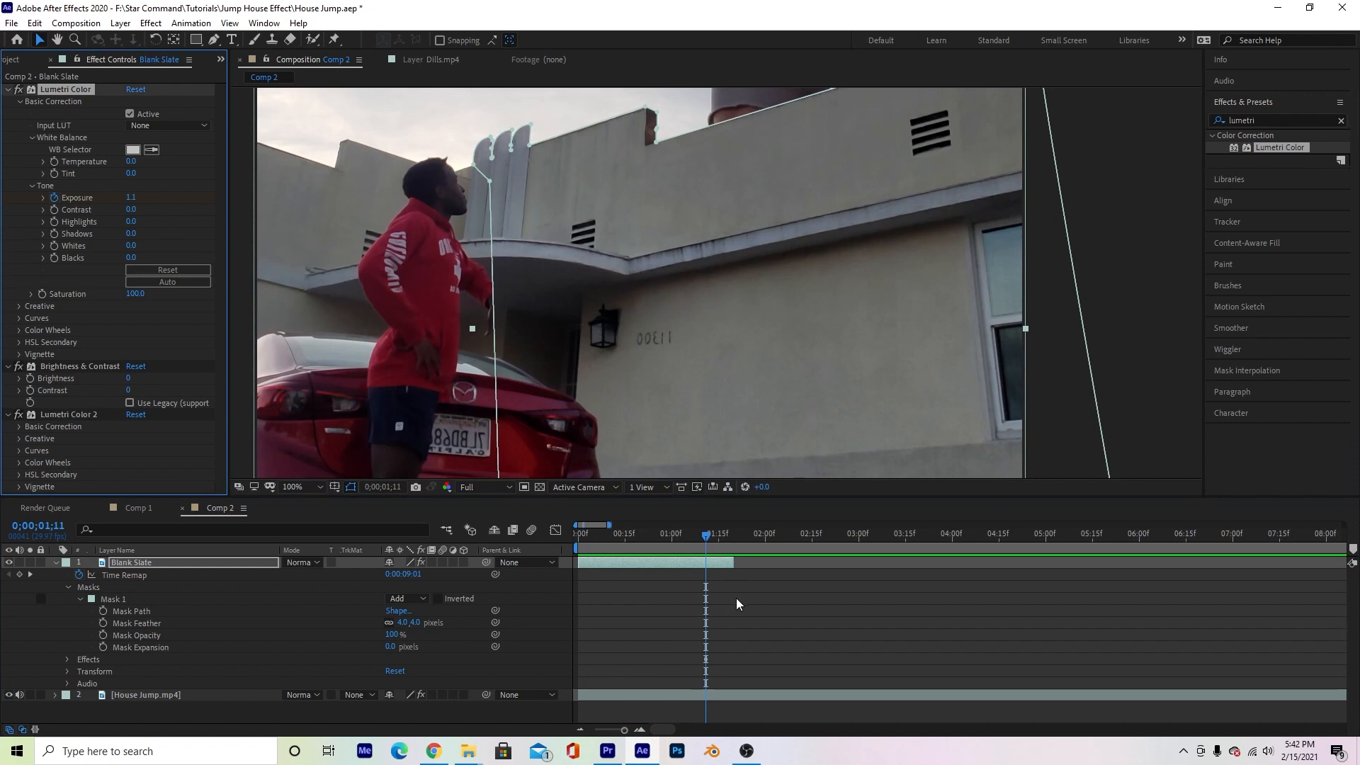
Step: Keyframe the Lumetri Exposure from 1.1 before the leap to 0.9 after it
click(711, 534)
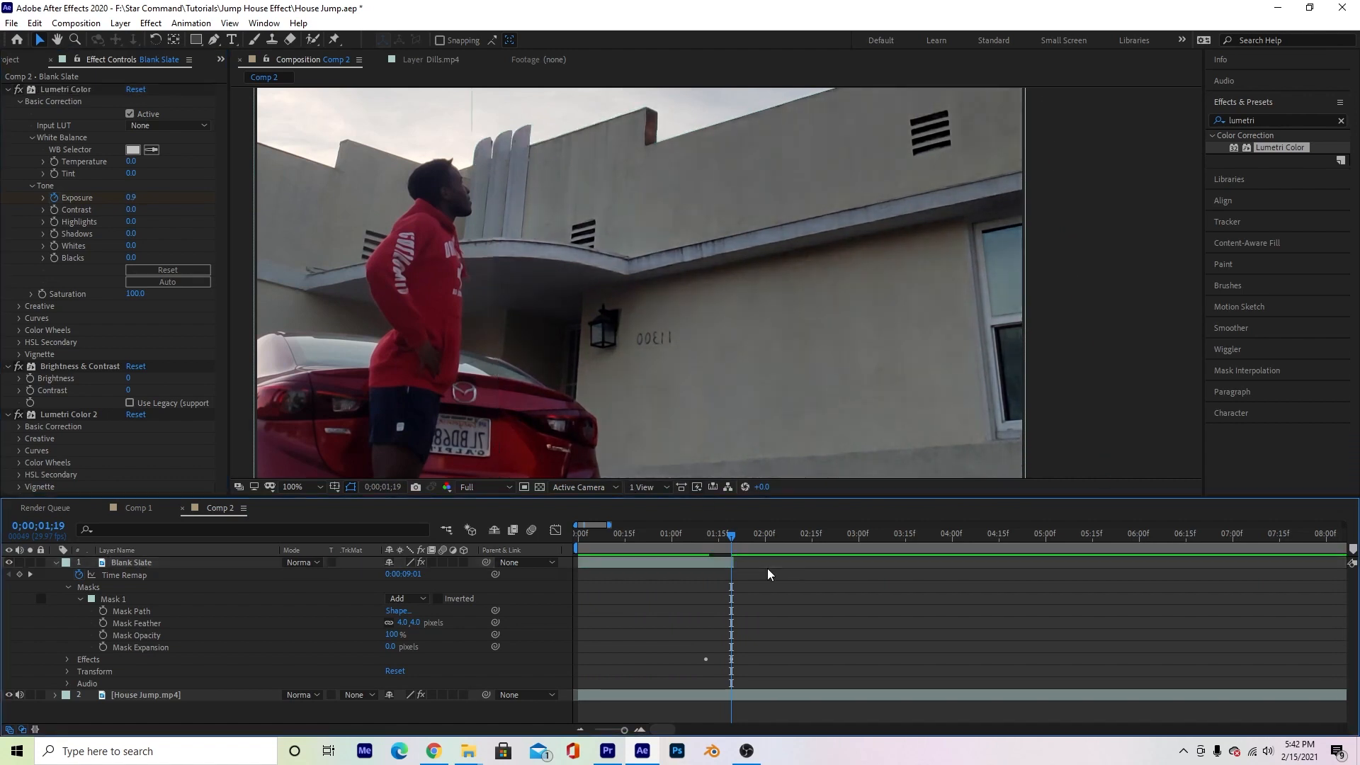
click(706, 533)
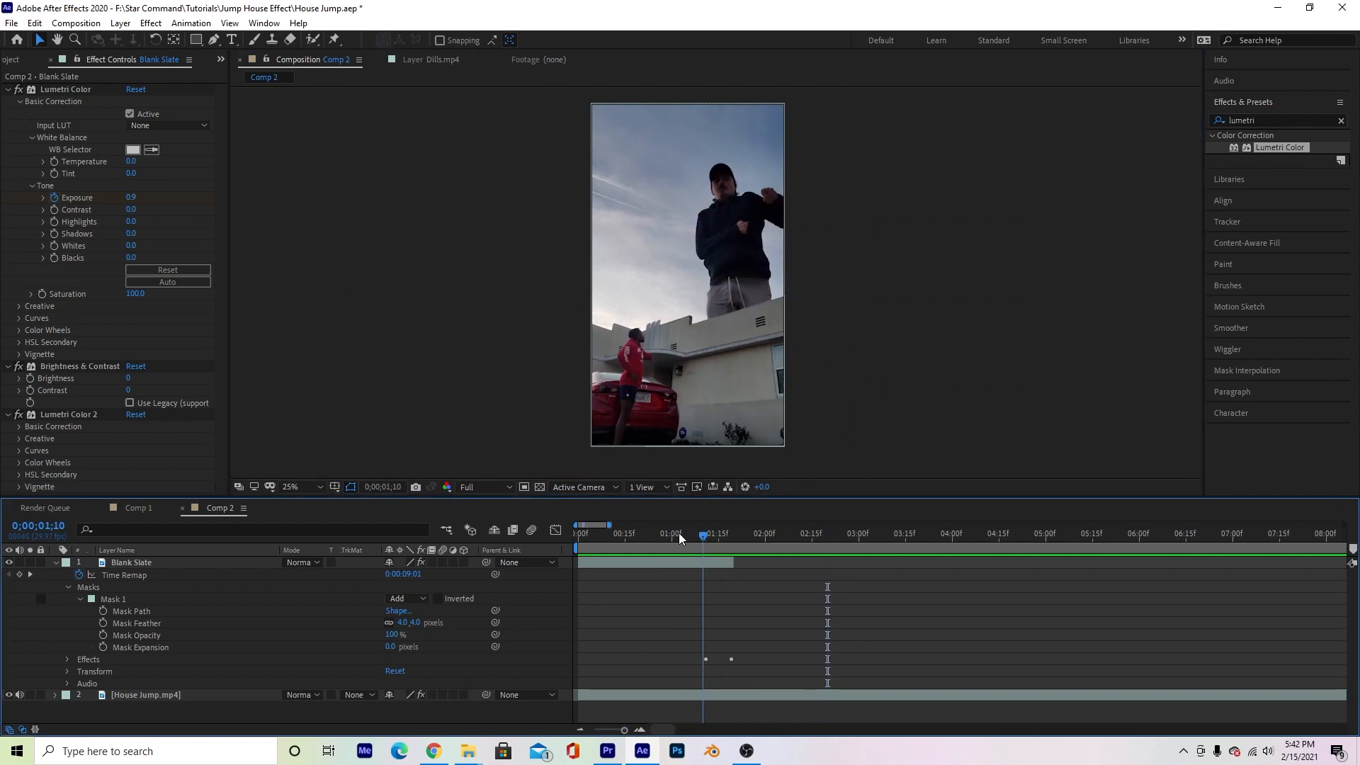
Step: Scrub the time ruler before, after and mid-leap to review the composite
click(649, 533)
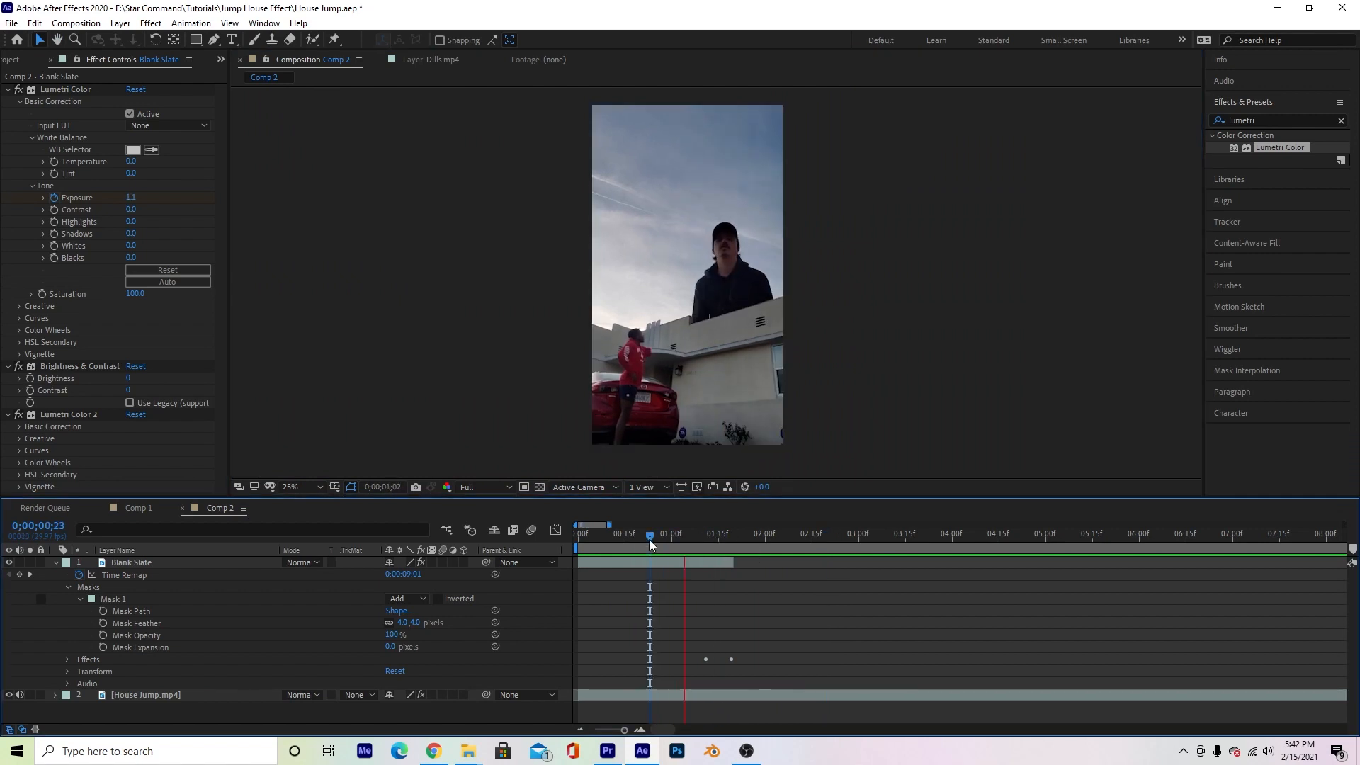
click(834, 536)
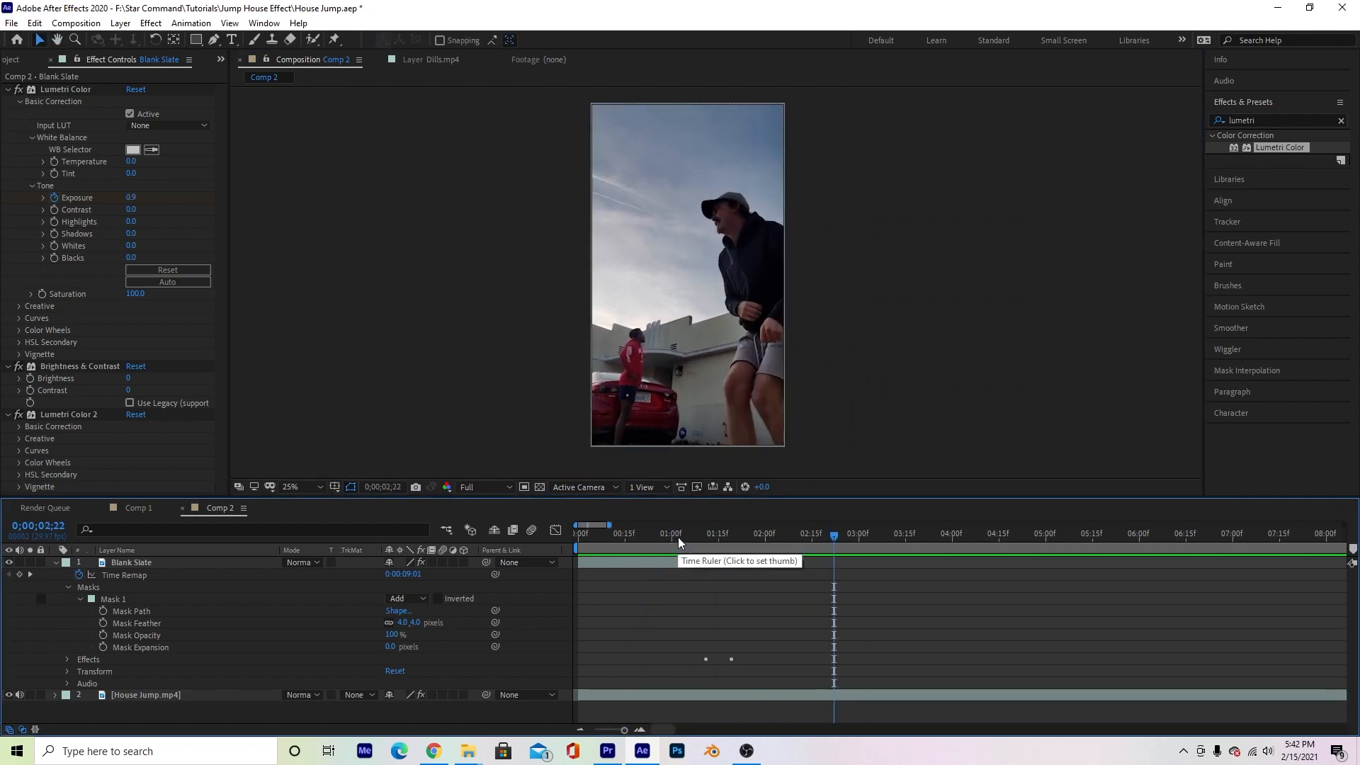
click(742, 534)
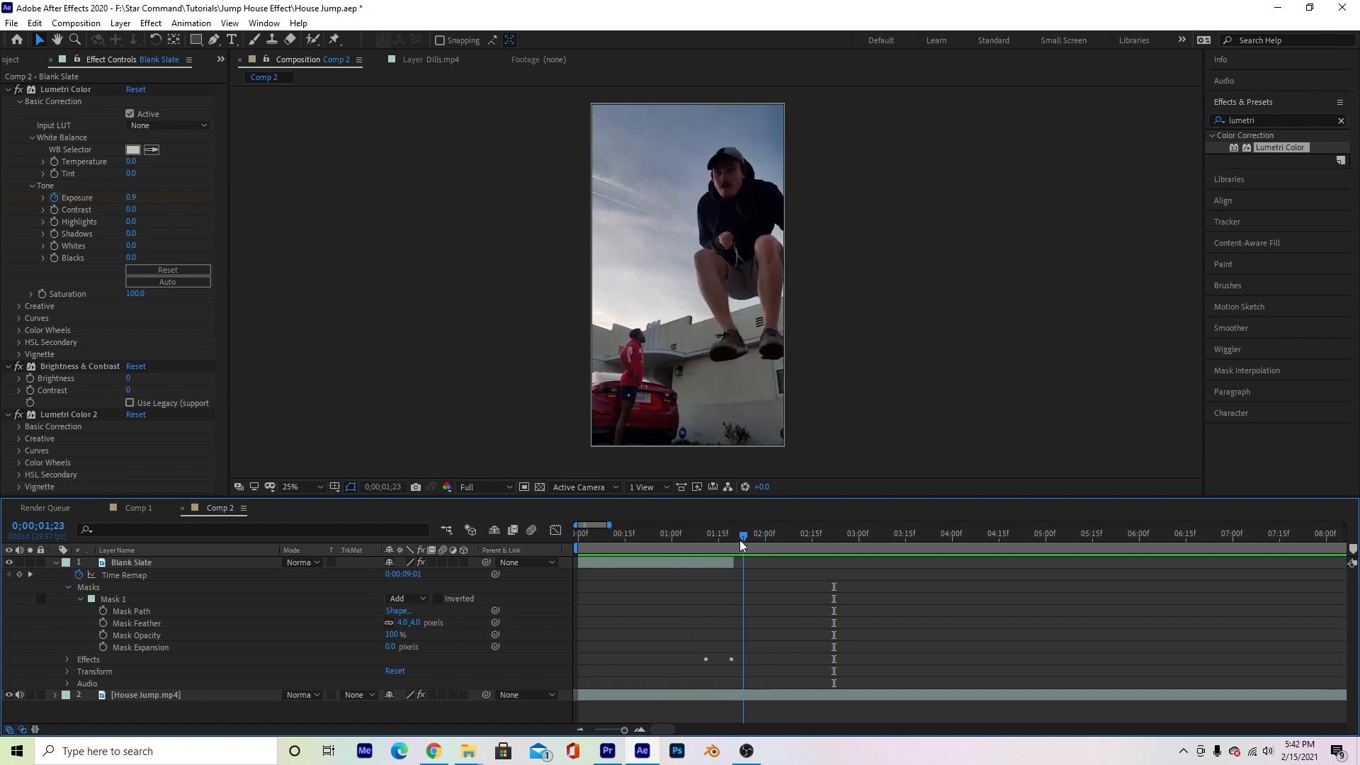